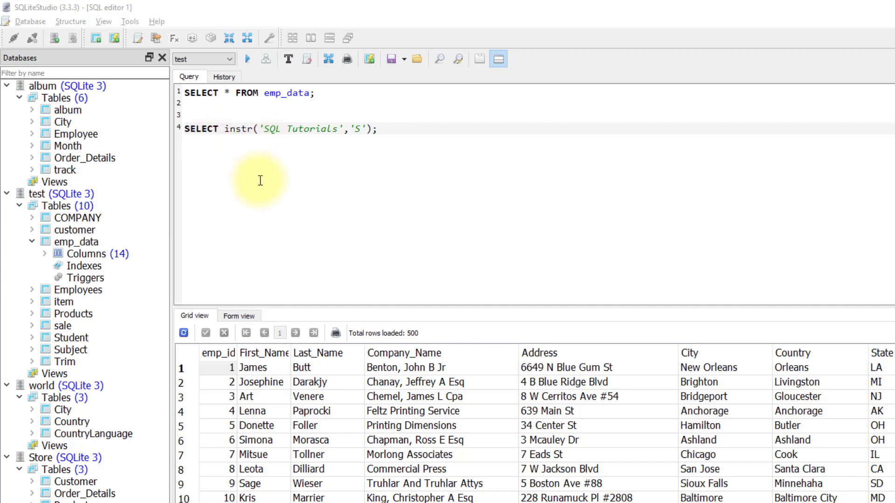
pyautogui.moveTo(219, 134)
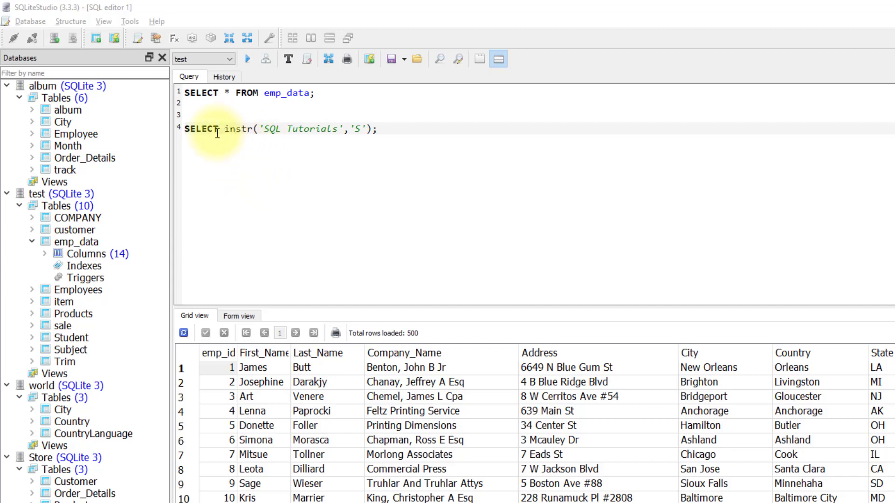
pyautogui.moveTo(329, 139)
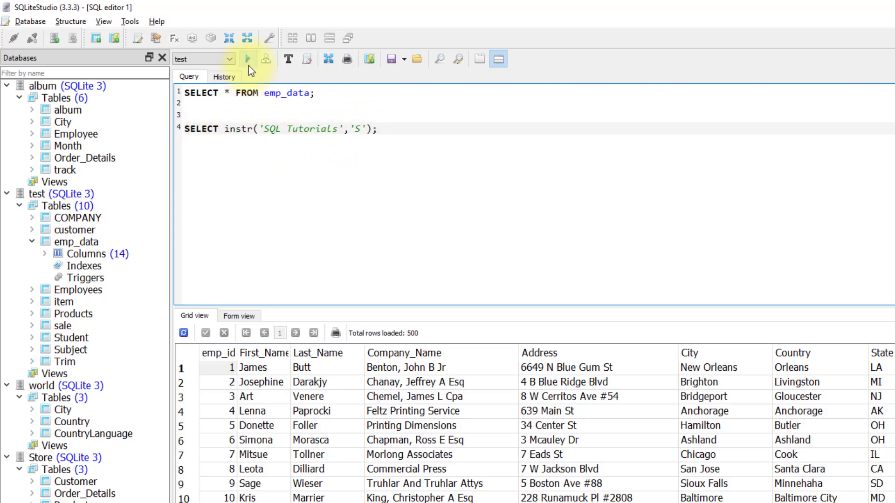
# - Run SELECT instr('SQL Tutorials','S') to get the result 1
pyautogui.click(247, 58)
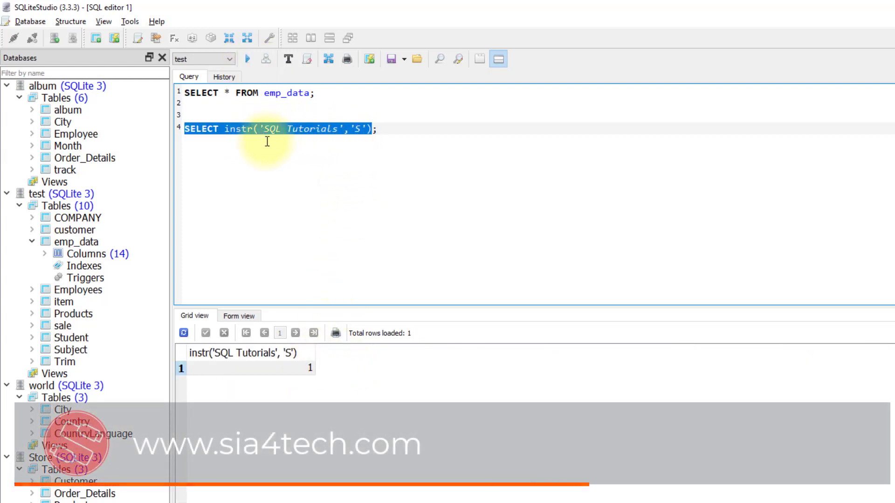
pyautogui.moveTo(401, 136)
pyautogui.write('s')
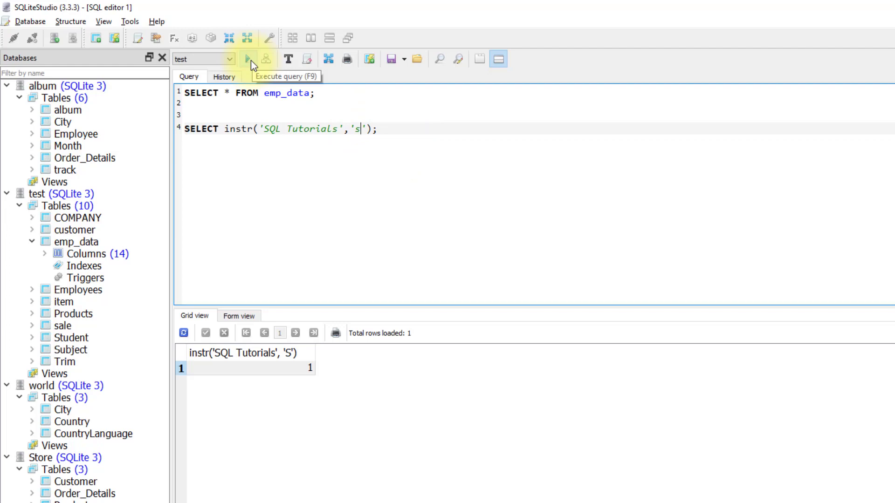
# - Run instr with lowercase 's' on 'SQL Tutorials', getting 13, and highlight the final s
pyautogui.click(247, 58)
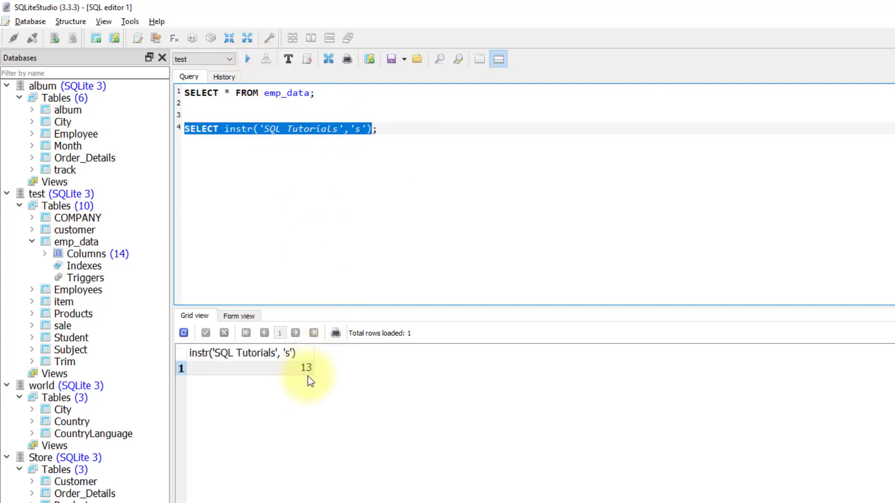
pyautogui.click(335, 129)
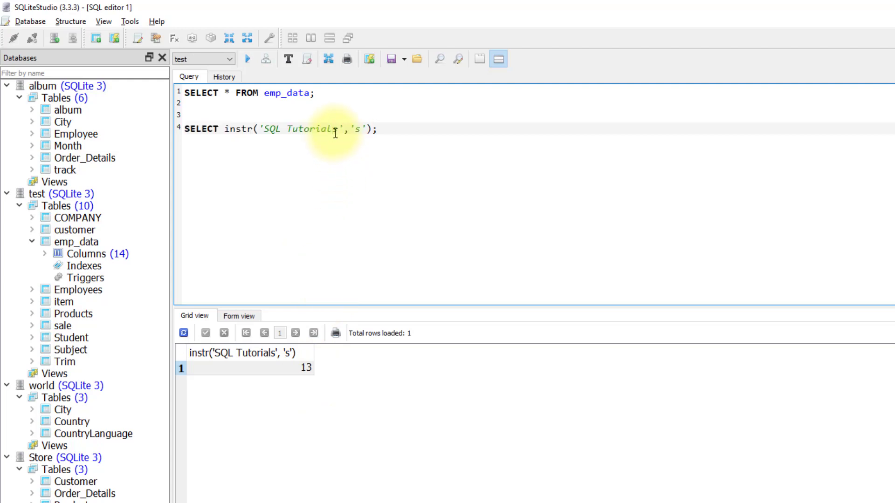
pyautogui.doubleClick(332, 129)
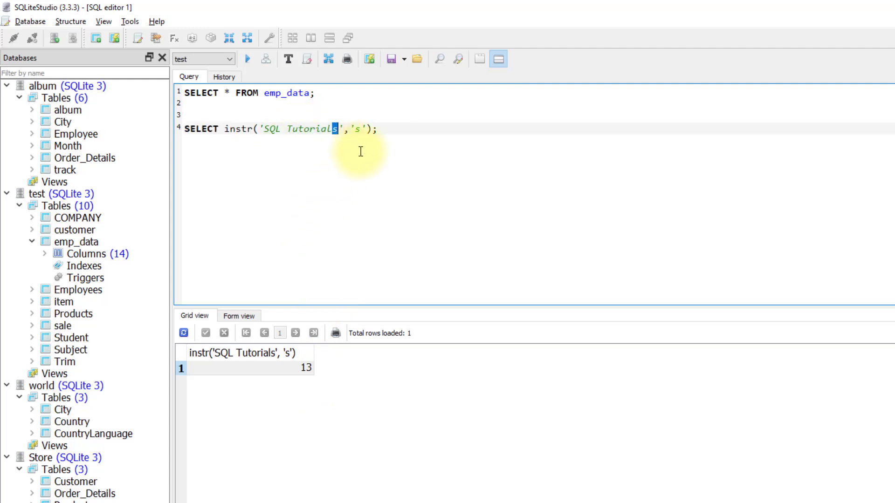
pyautogui.moveTo(336, 199)
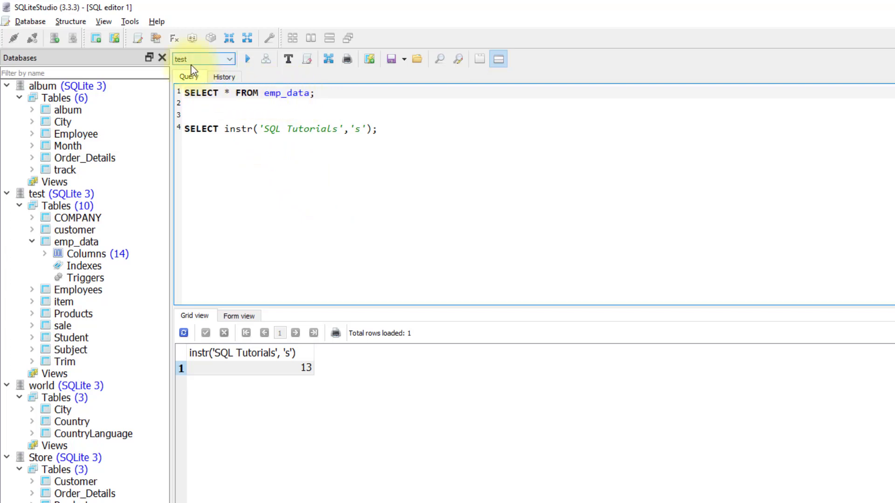
# - Rerun SELECT * FROM emp_data to load 500 rows, then deselect the query
pyautogui.click(246, 59)
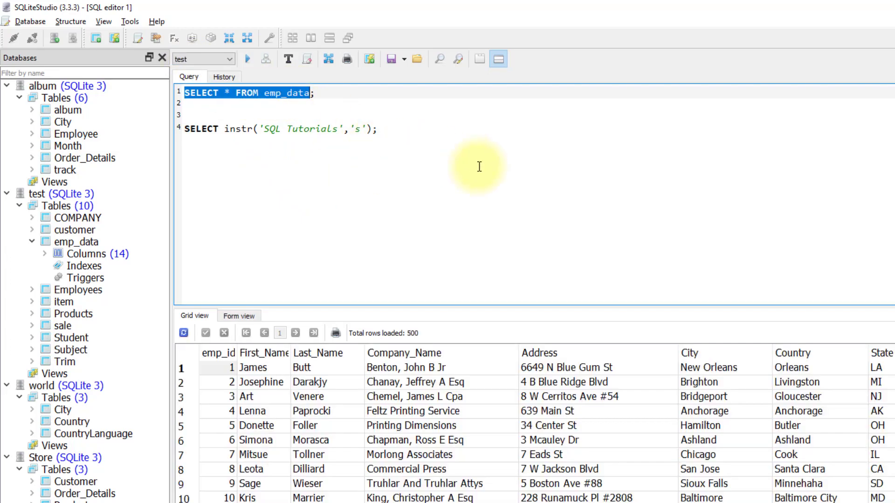
pyautogui.moveTo(694, 341)
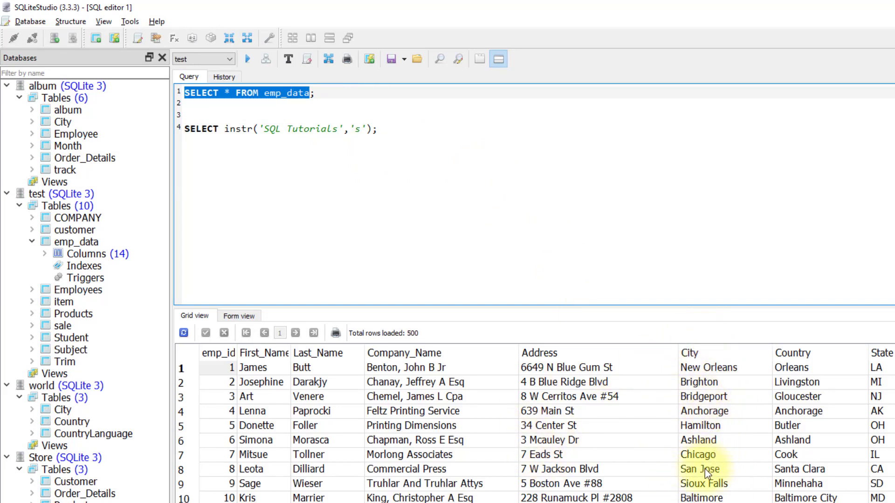
pyautogui.moveTo(716, 479)
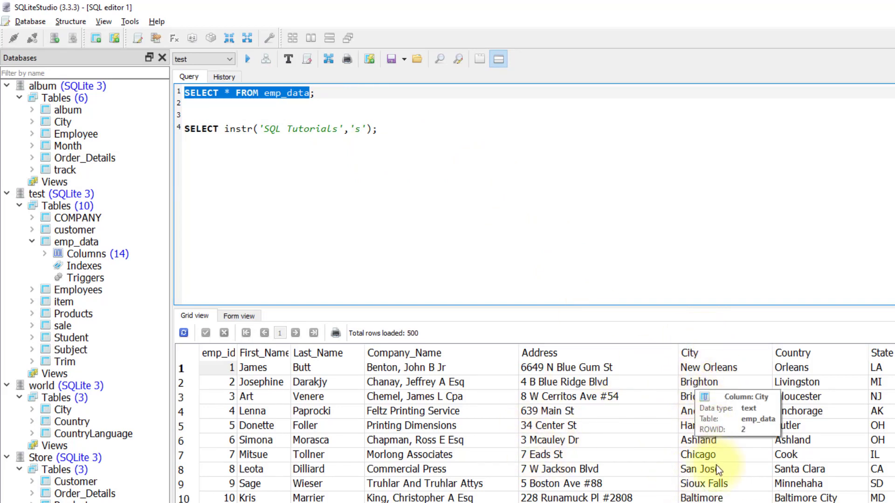
pyautogui.click(411, 134)
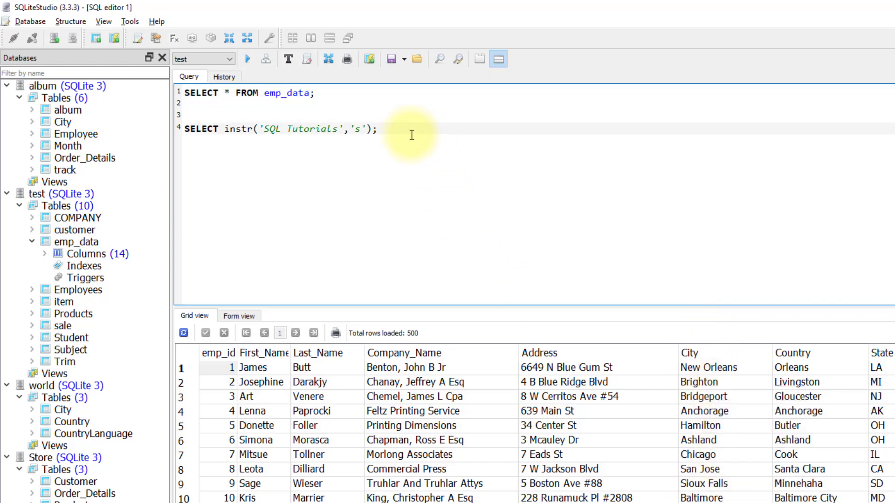
# - Type SELECT * FROM emp_data WHERE instr(City,'San')>0 in the SQL editor
pyautogui.write('SELECT * FROM emp_data')
pyautogui.write('WHERE')
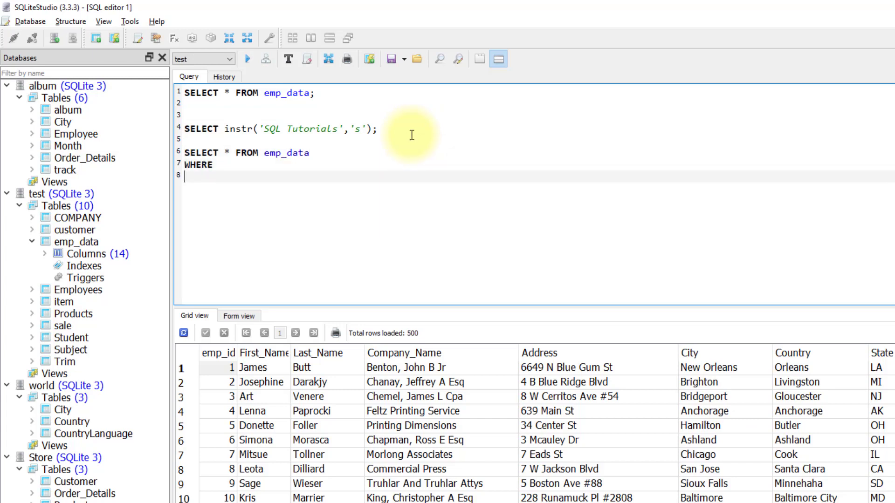
pyautogui.write('instr(')
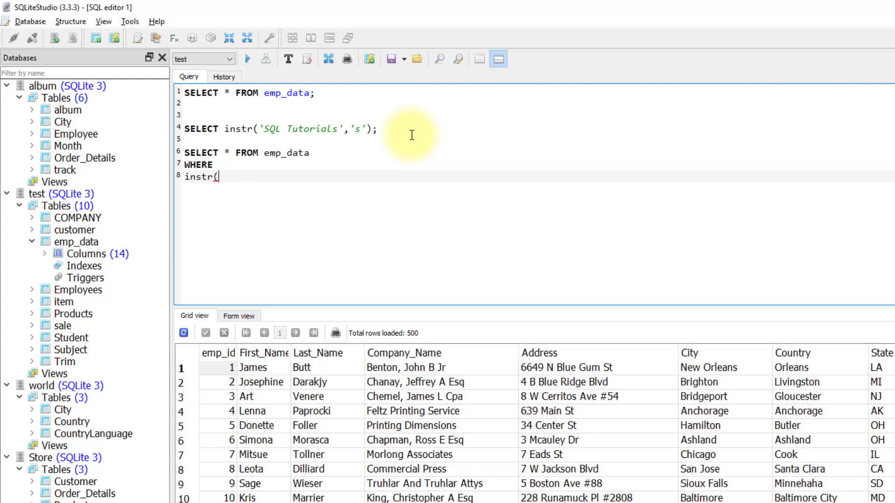
pyautogui.write('City')
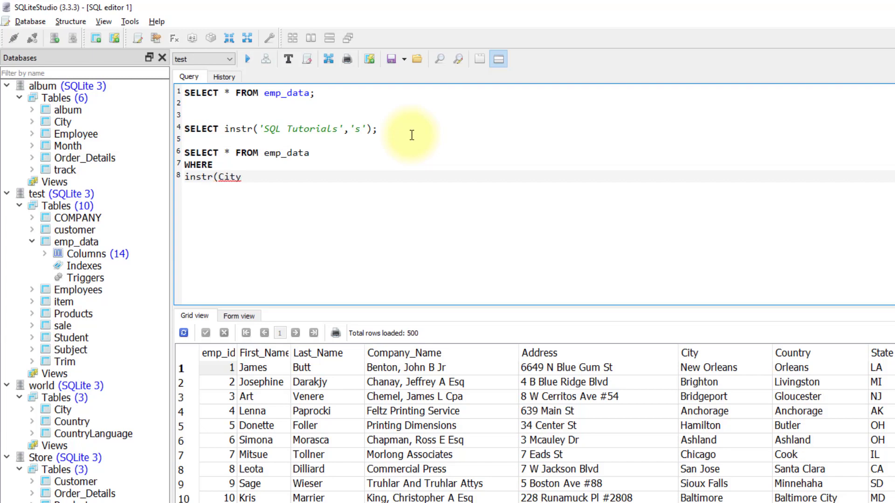
pyautogui.write(",'")
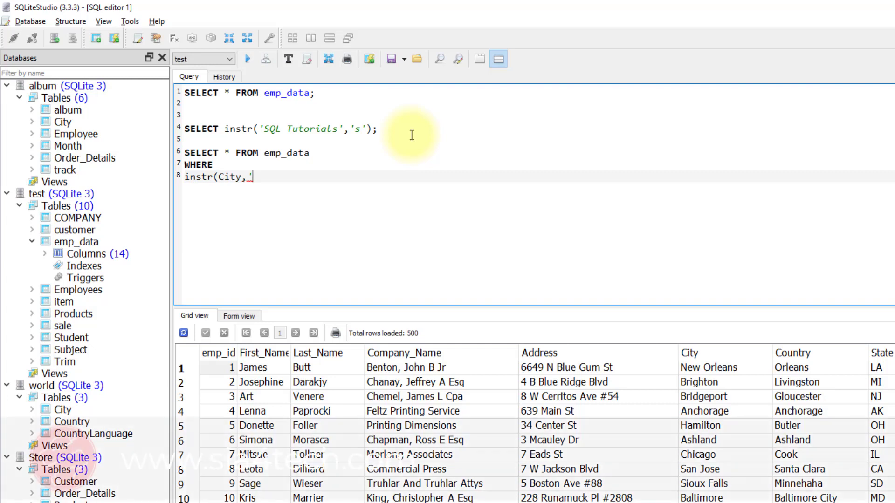
pyautogui.write("'s")
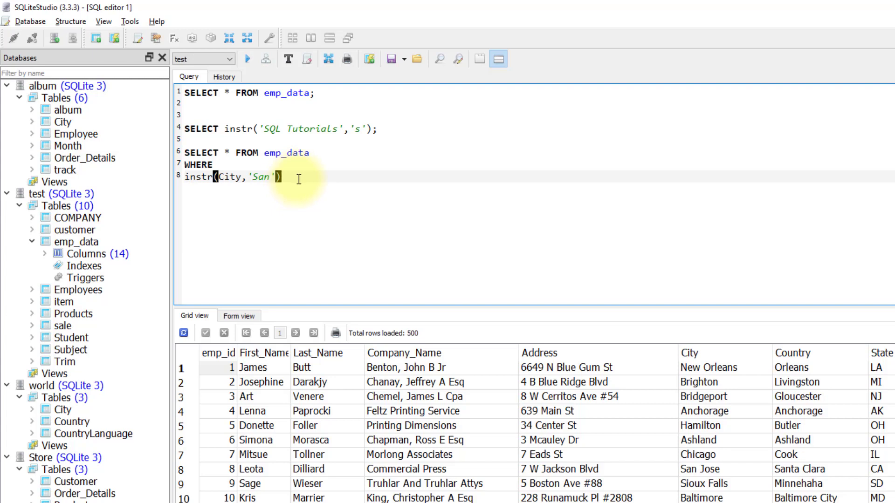
pyautogui.write('>')
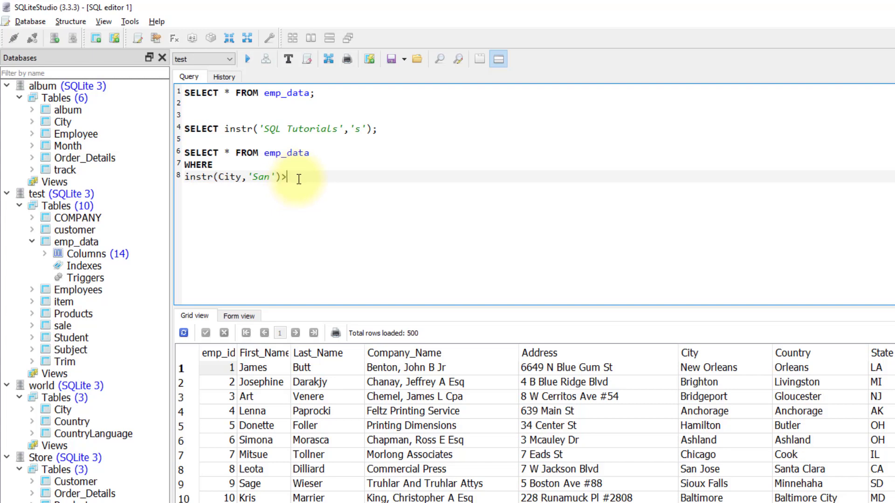
pyautogui.write('0;')
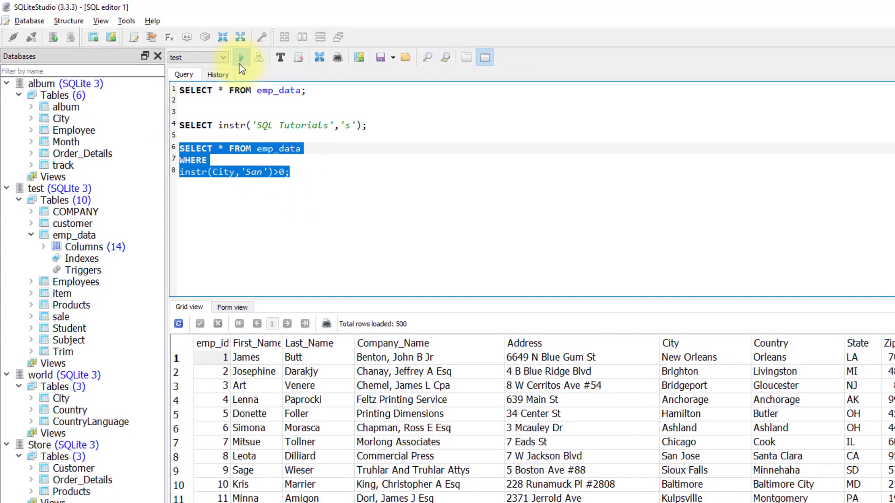
# - Run the instr(City,'San')>0 query and scroll through the 24 matching rows
pyautogui.click(241, 58)
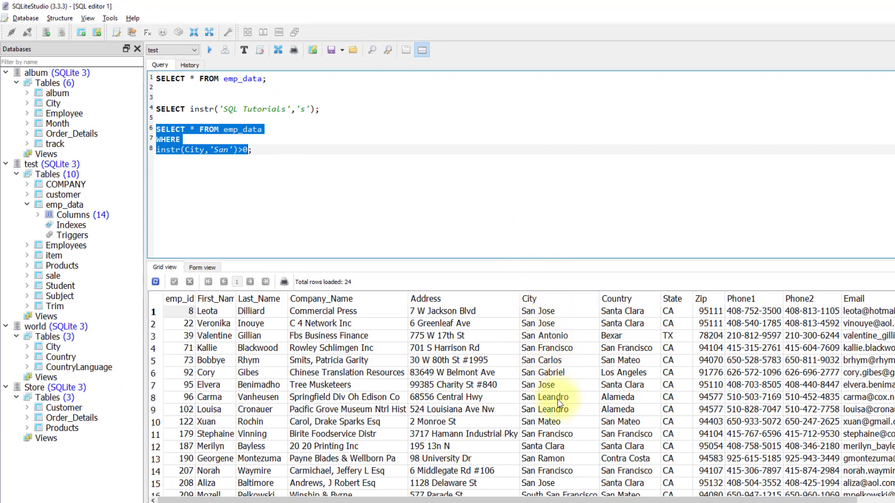
pyautogui.scroll(-3)
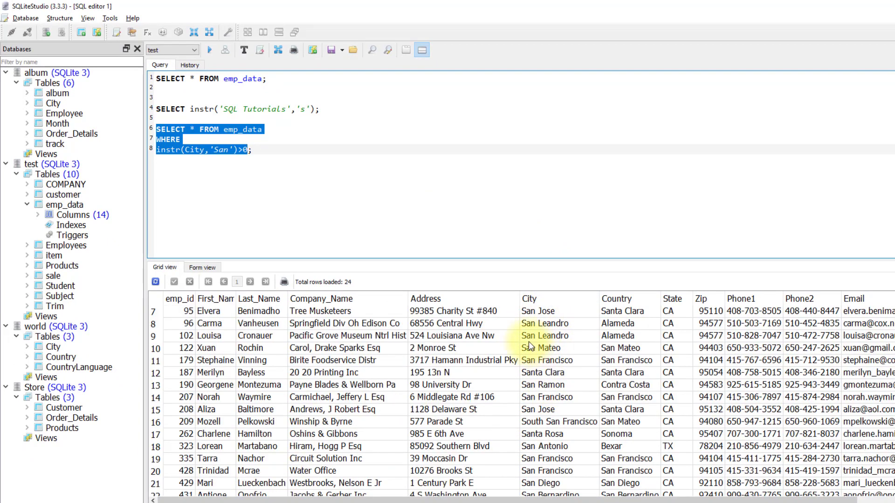
pyautogui.moveTo(524, 349)
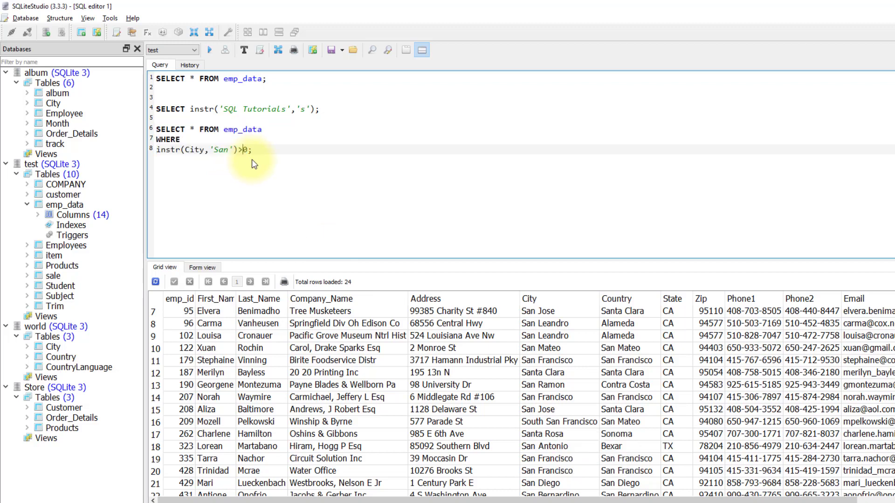
pyautogui.moveTo(248, 158)
pyautogui.write('=')
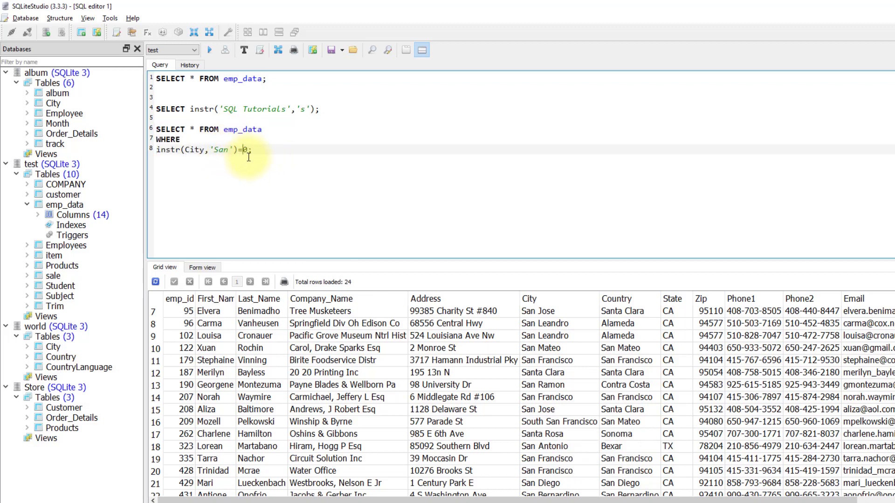
pyautogui.moveTo(278, 159)
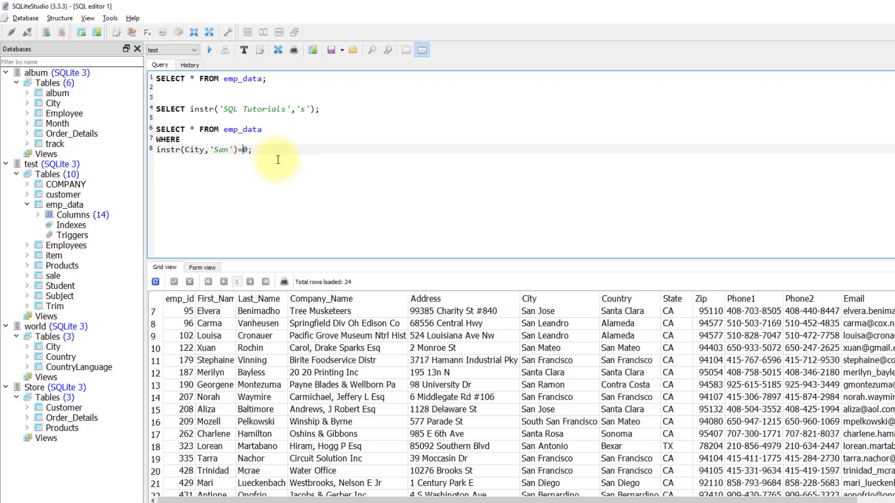
# - Run the query with instr(City,'San')=0, returning 476 rows
pyautogui.moveTo(158, 129); pyautogui.dragTo(253, 149)
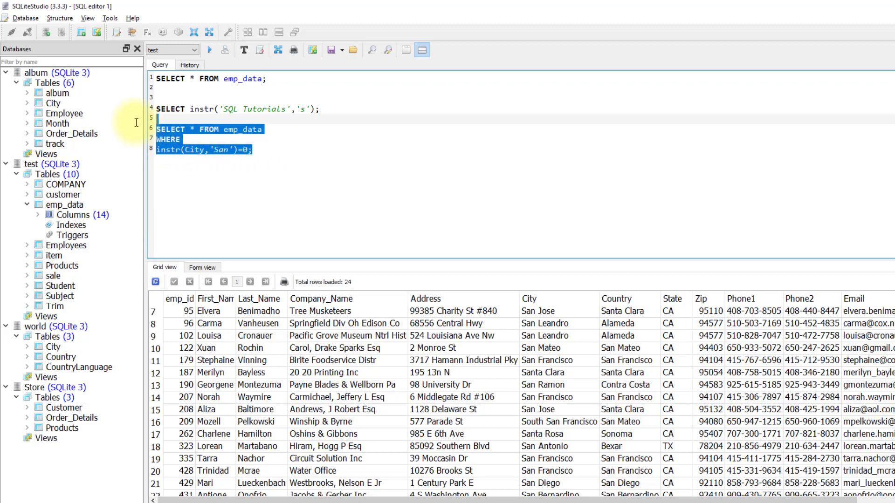
pyautogui.click(209, 50)
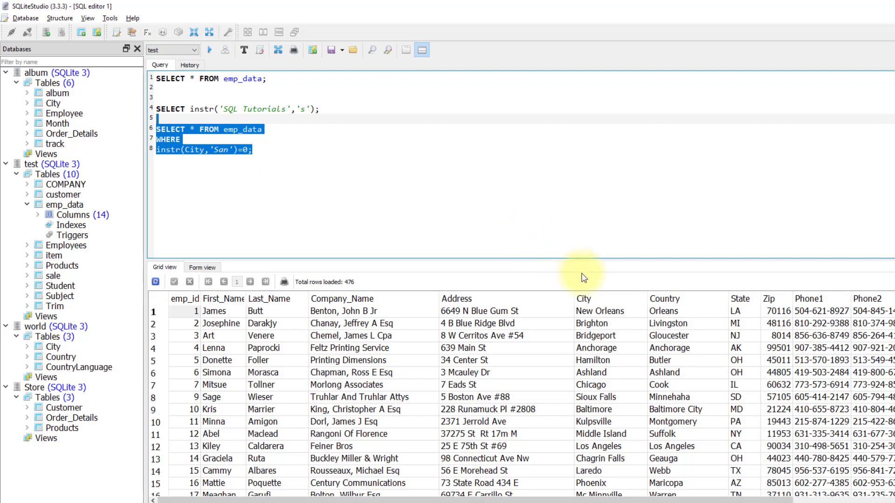
pyautogui.moveTo(609, 360)
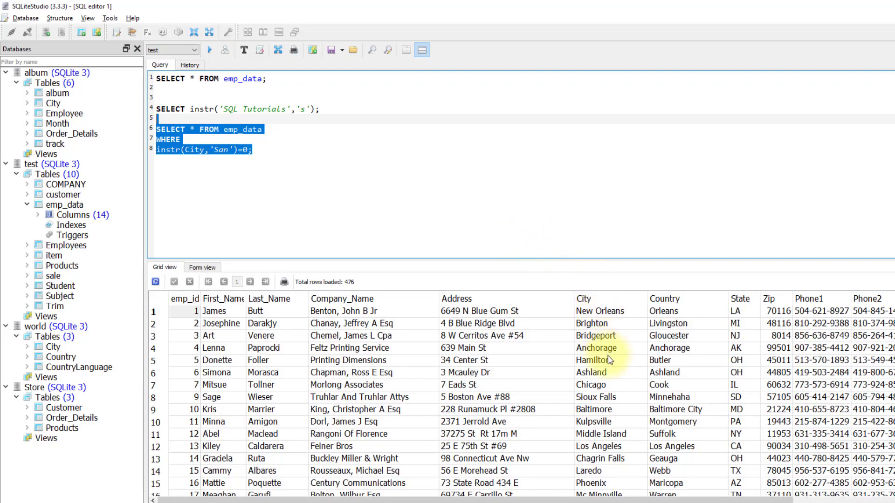
pyautogui.moveTo(628, 422)
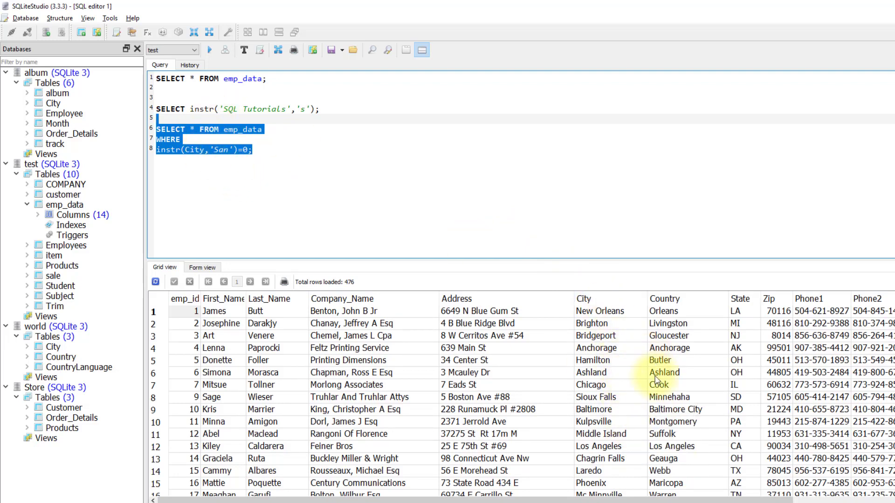
pyautogui.moveTo(604, 422)
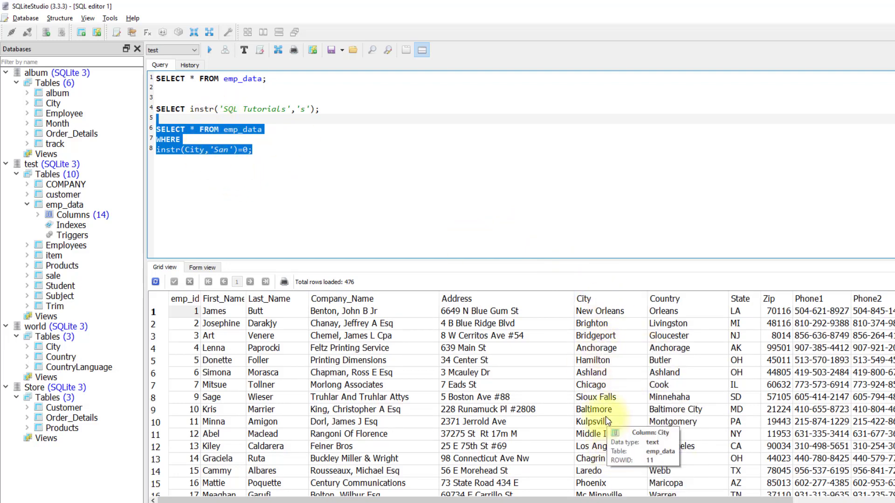
pyautogui.moveTo(647, 407)
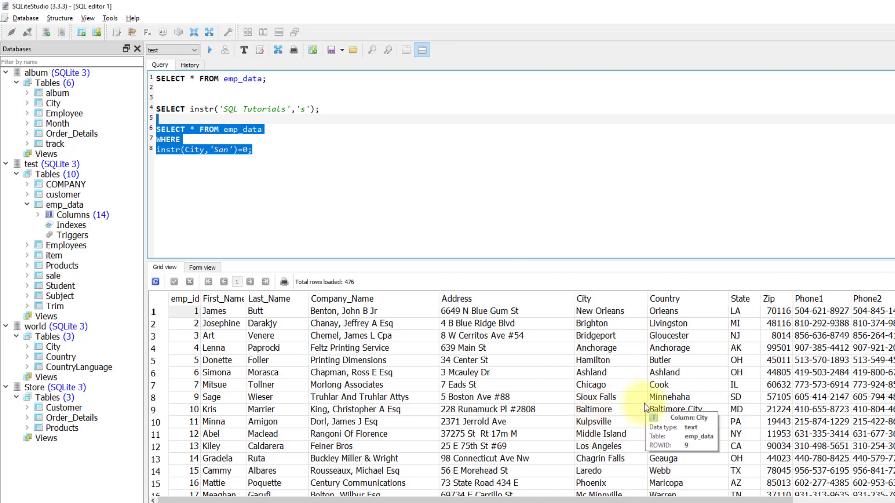